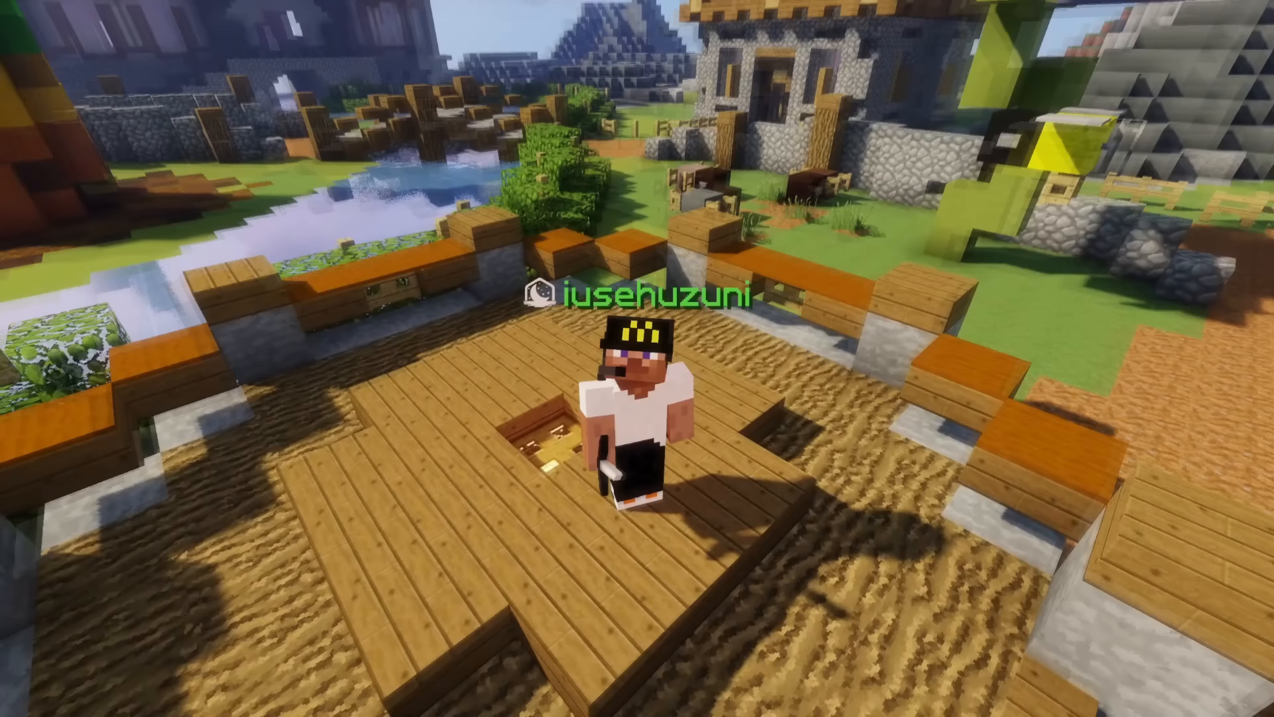
mouse_move(637, 358)
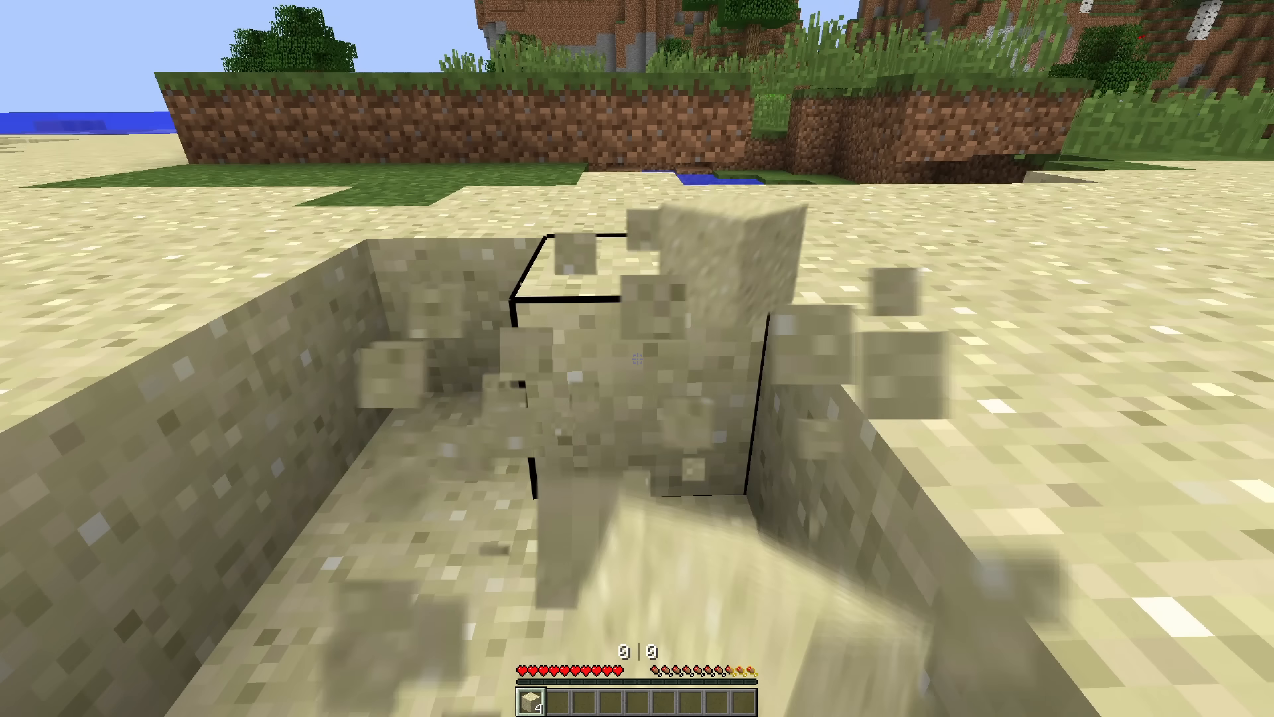
mouse_move(637, 358)
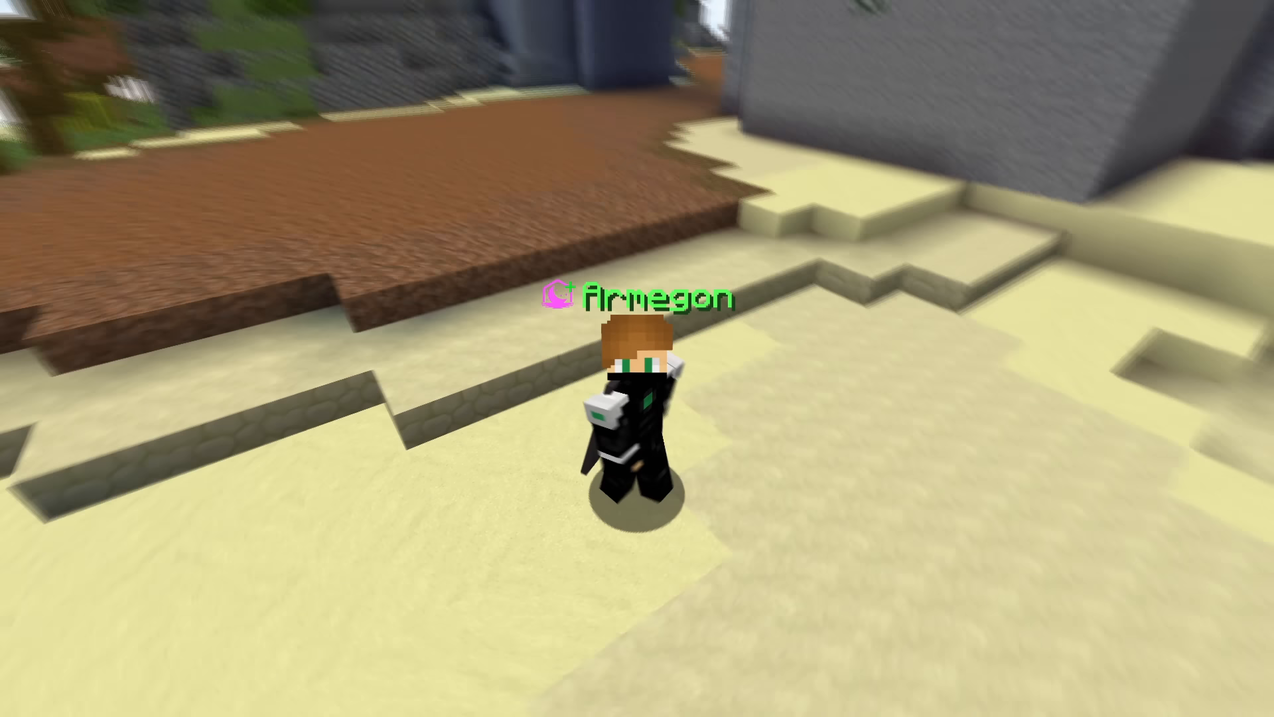
mouse_move(637, 359)
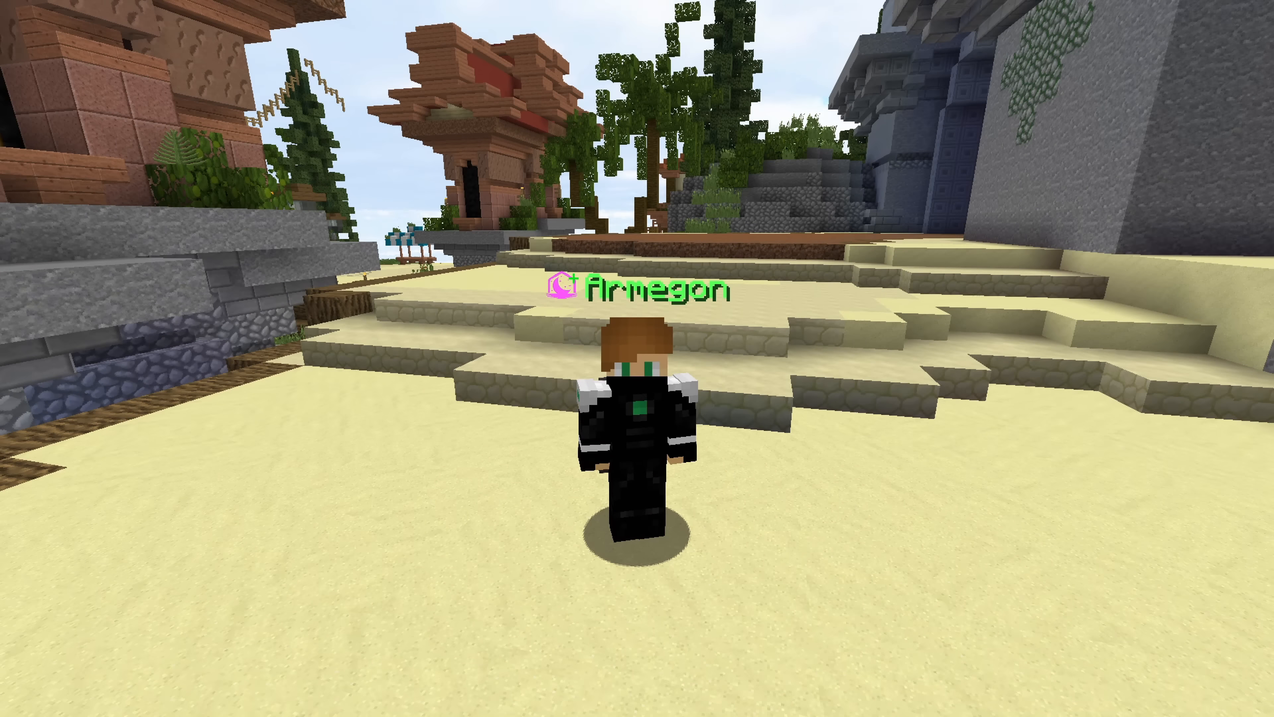